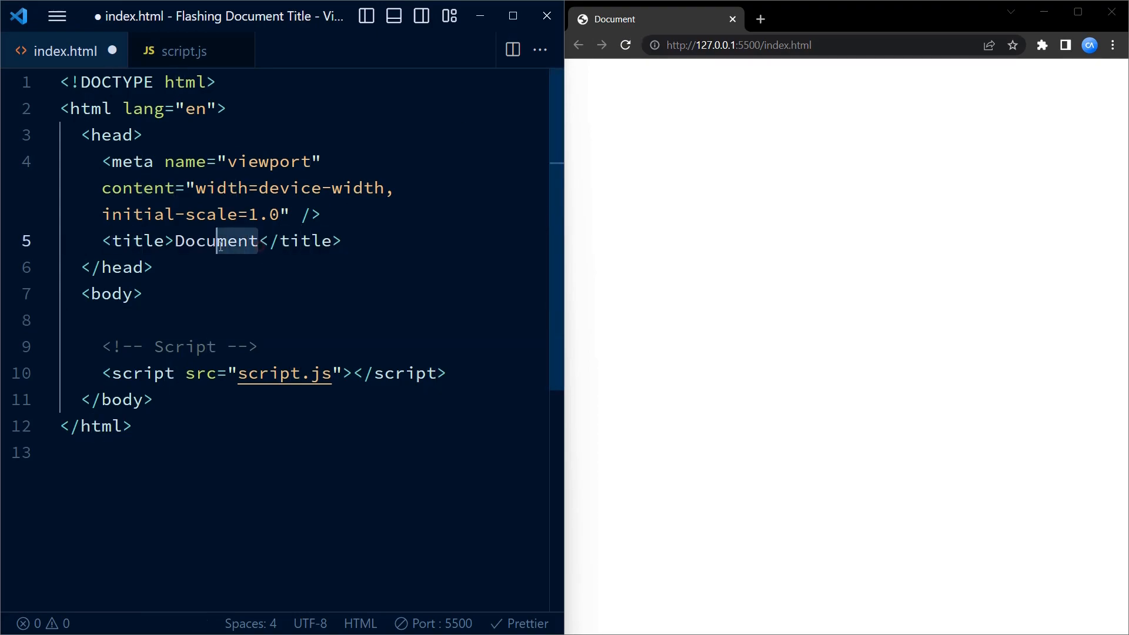
- Change the page <title> from 'Document' to 'My Website', then switch to script.js
{"action": "type", "text": "My"}
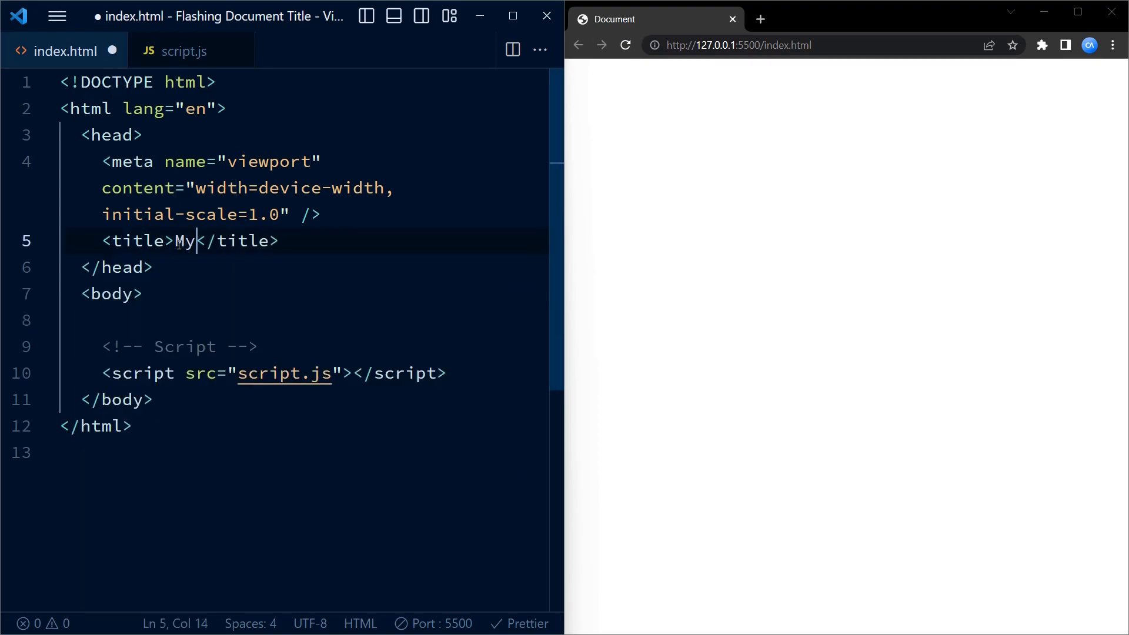
{"action": "type", "text": "Website"}
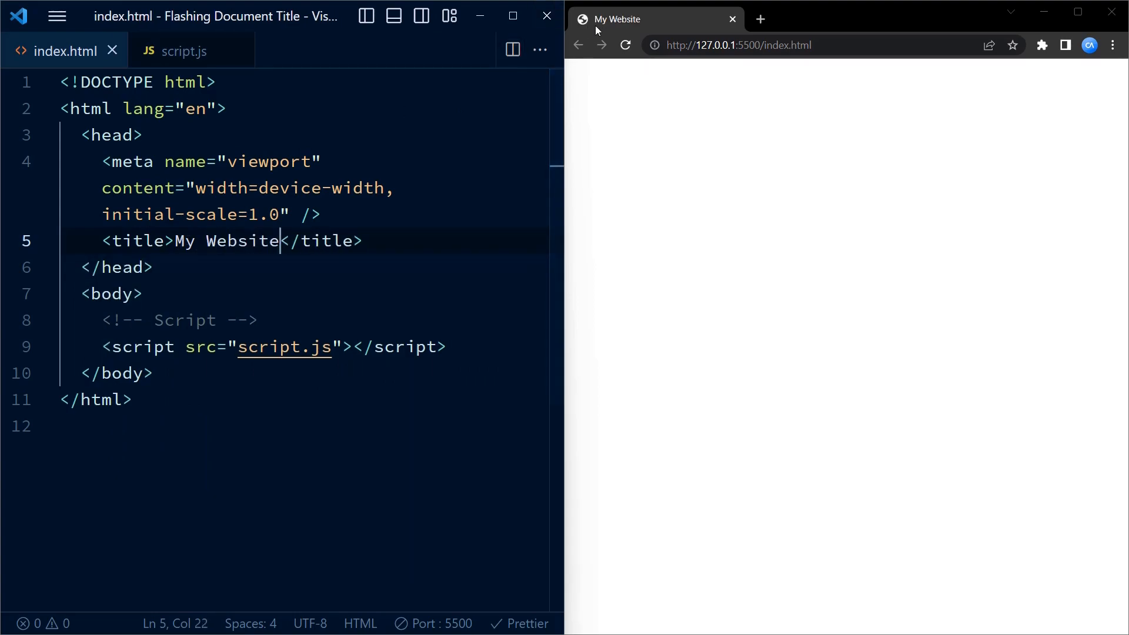
{"action": "mouse_move", "coordinate": [615, 19]}
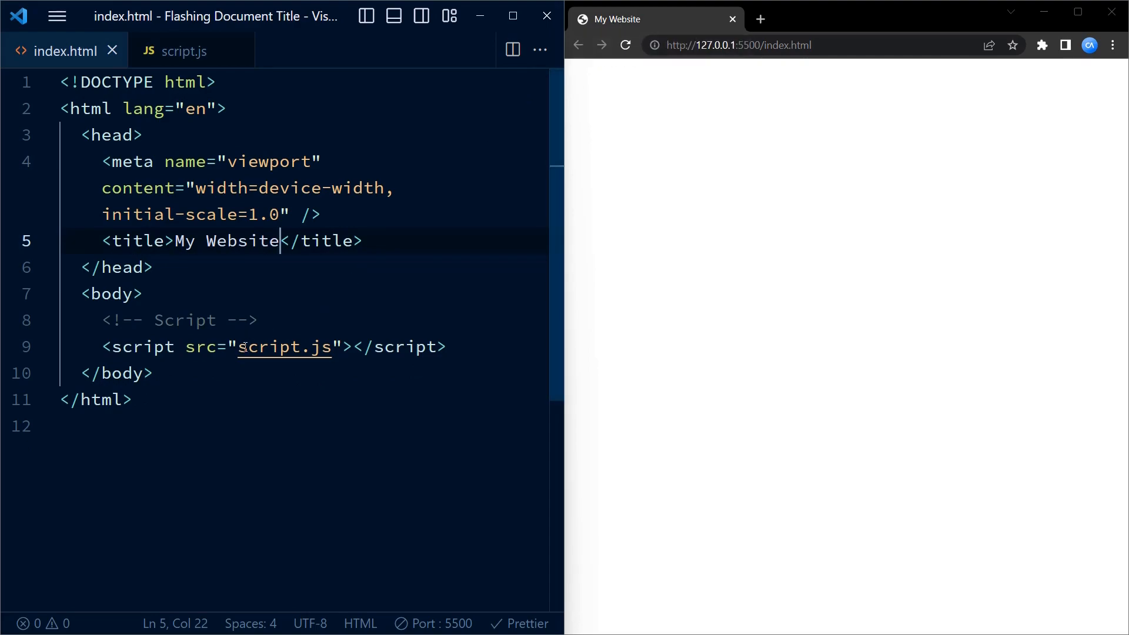
{"action": "left_click", "coordinate": [375, 347]}
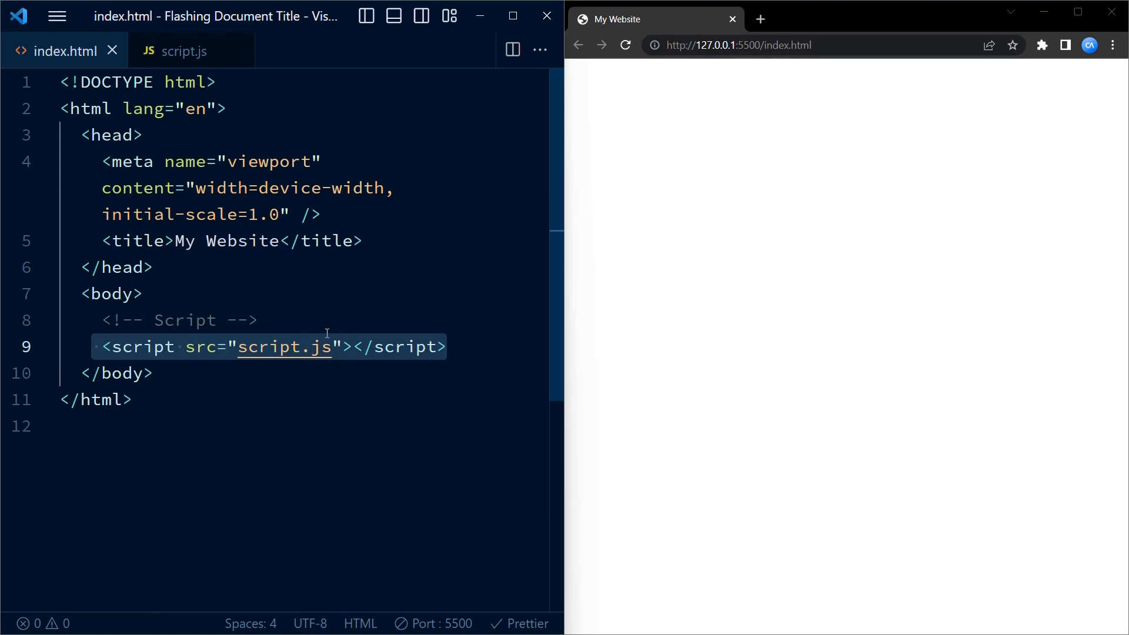
{"action": "left_click", "coordinate": [452, 347]}
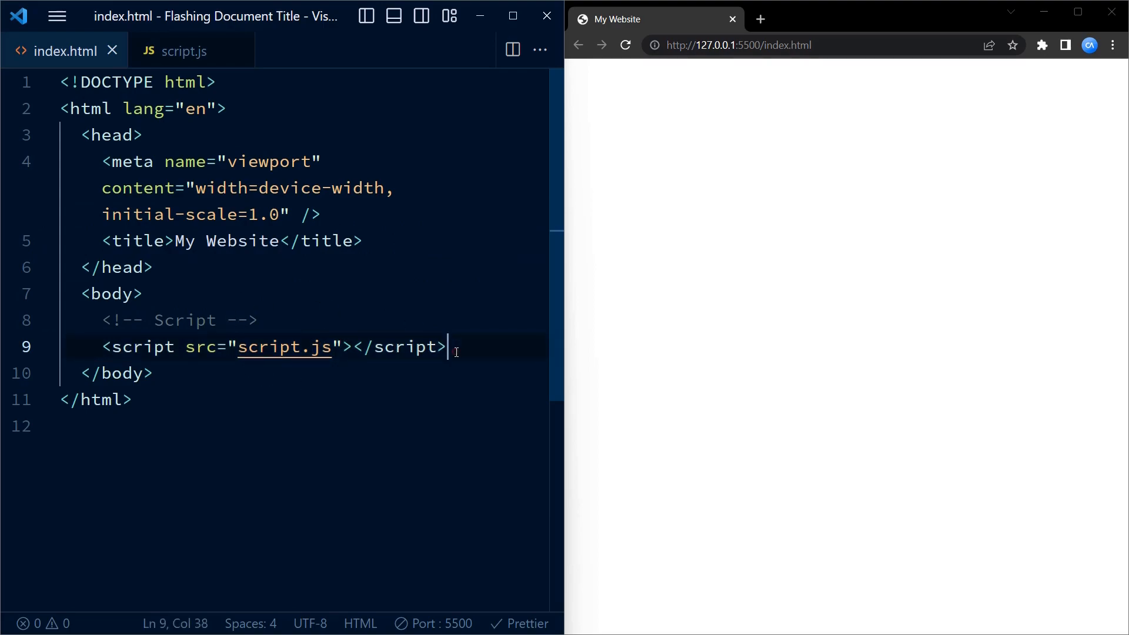
{"action": "left_click", "coordinate": [183, 51]}
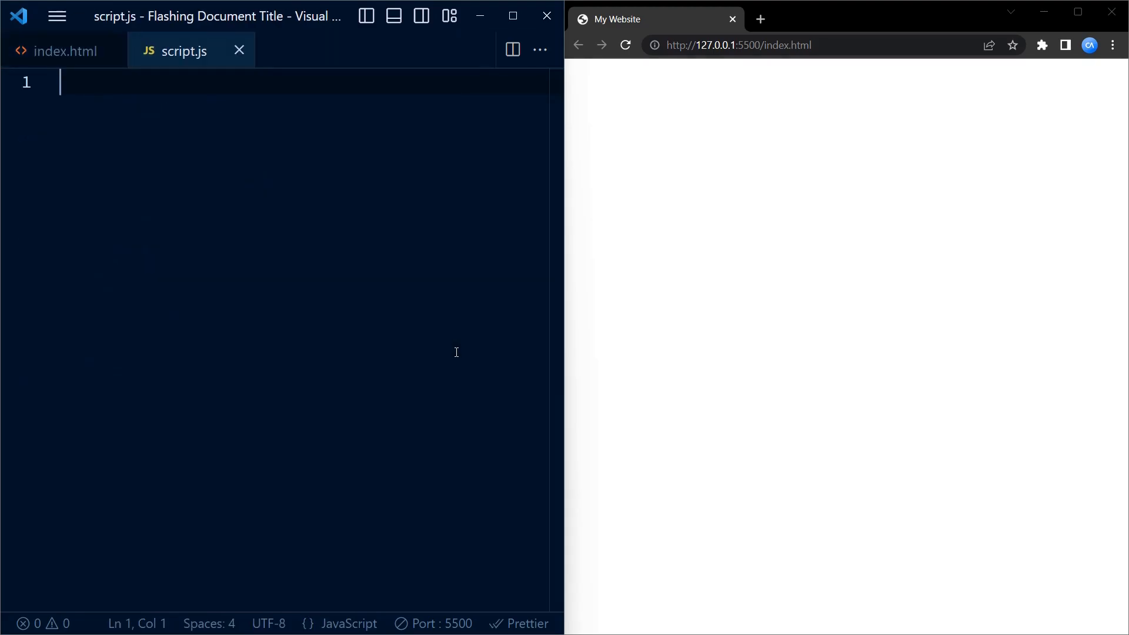
- Declare 'let pageTitle = document.title;' and 'let pageTitleTimeout;' in script.js
{"action": "type", "text": "let page"}
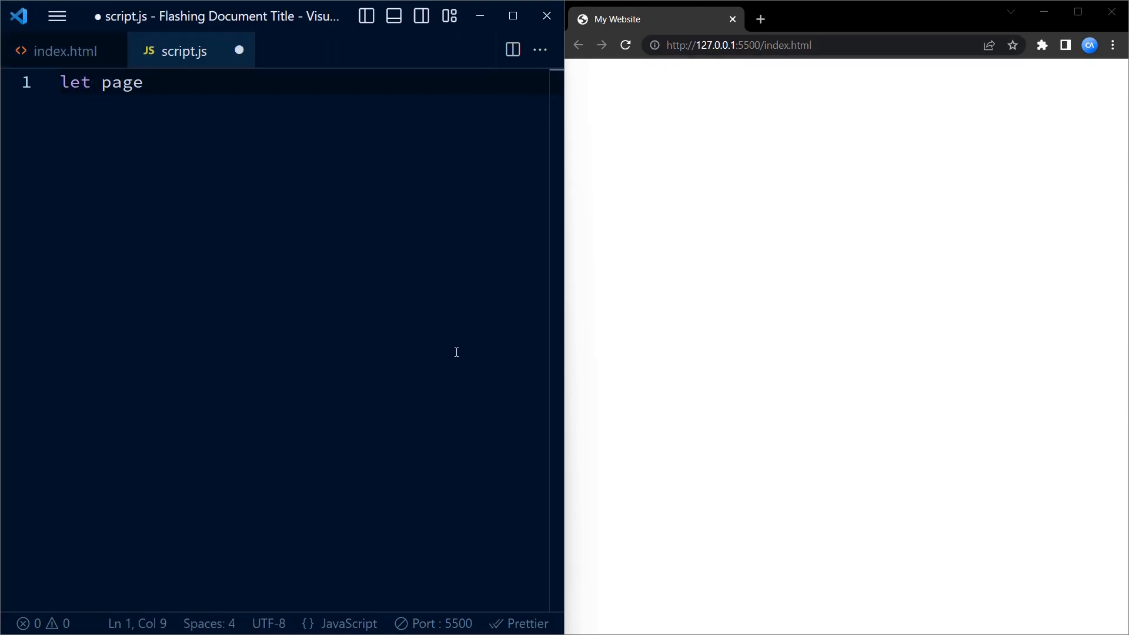
{"action": "type", "text": "Title ="}
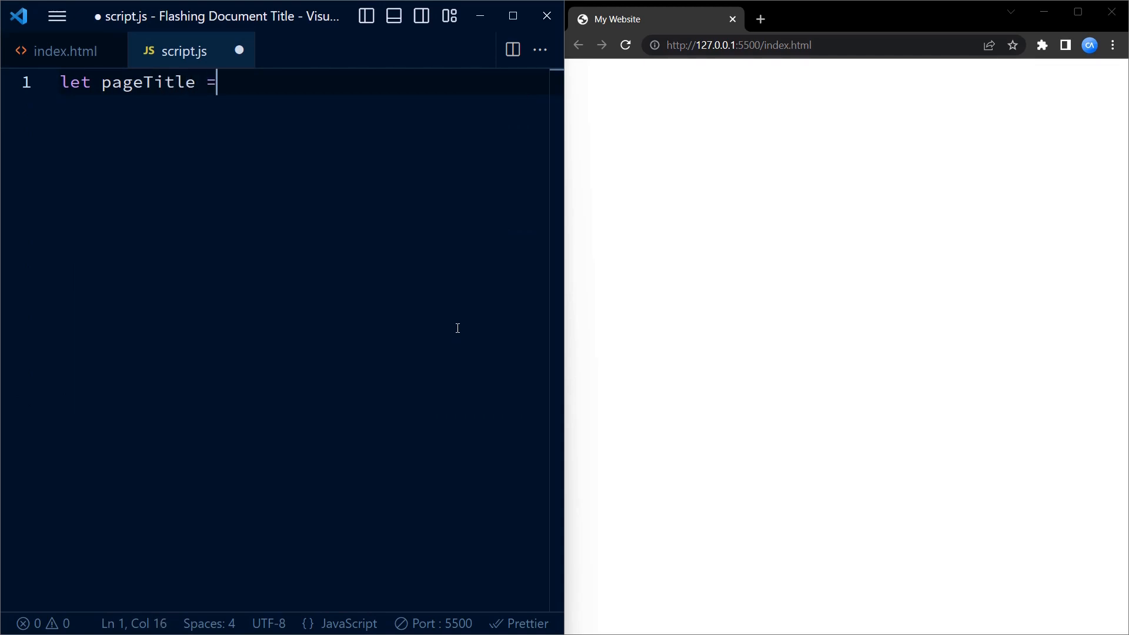
{"action": "type", "text": "document.title;"}
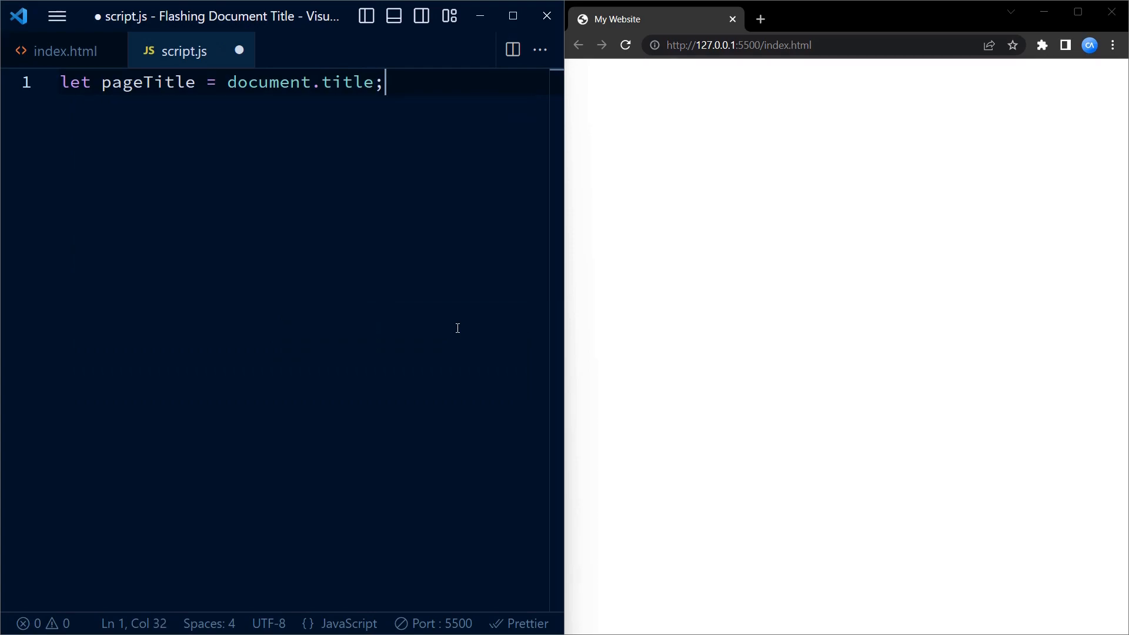
{"action": "type", "text": "l"}
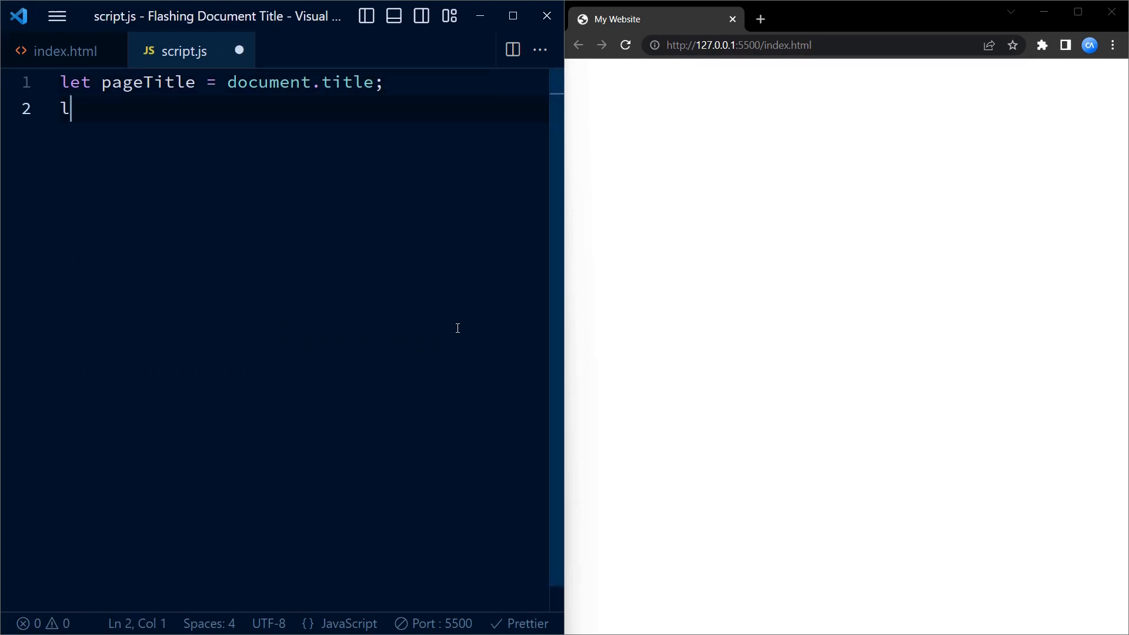
{"action": "type", "text": "et page"}
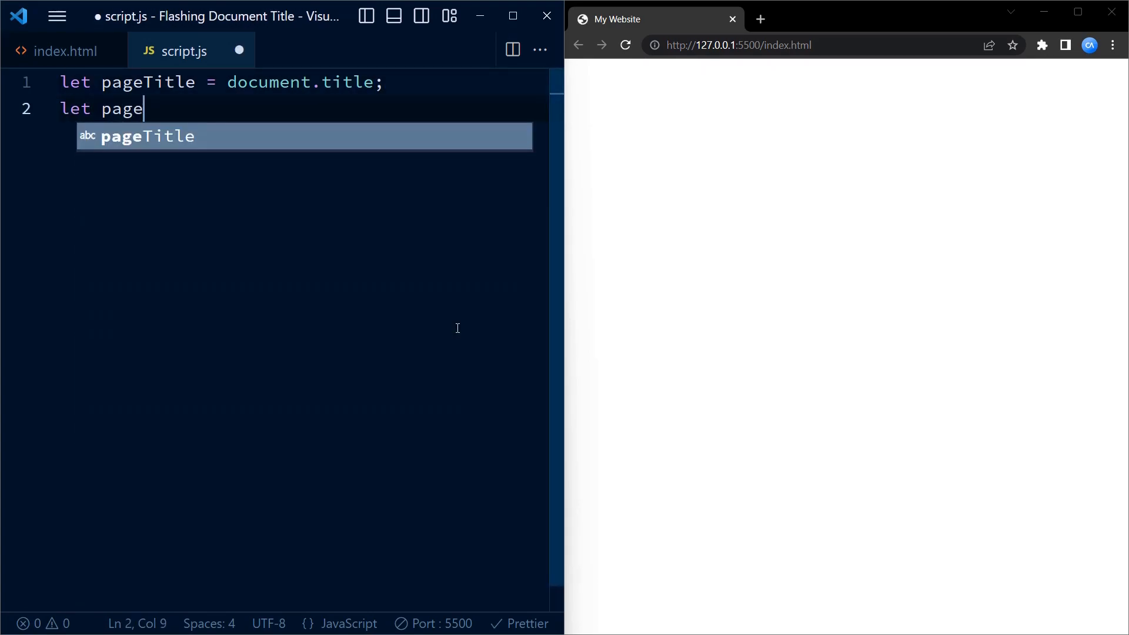
{"action": "type", "text": "TitleT"}
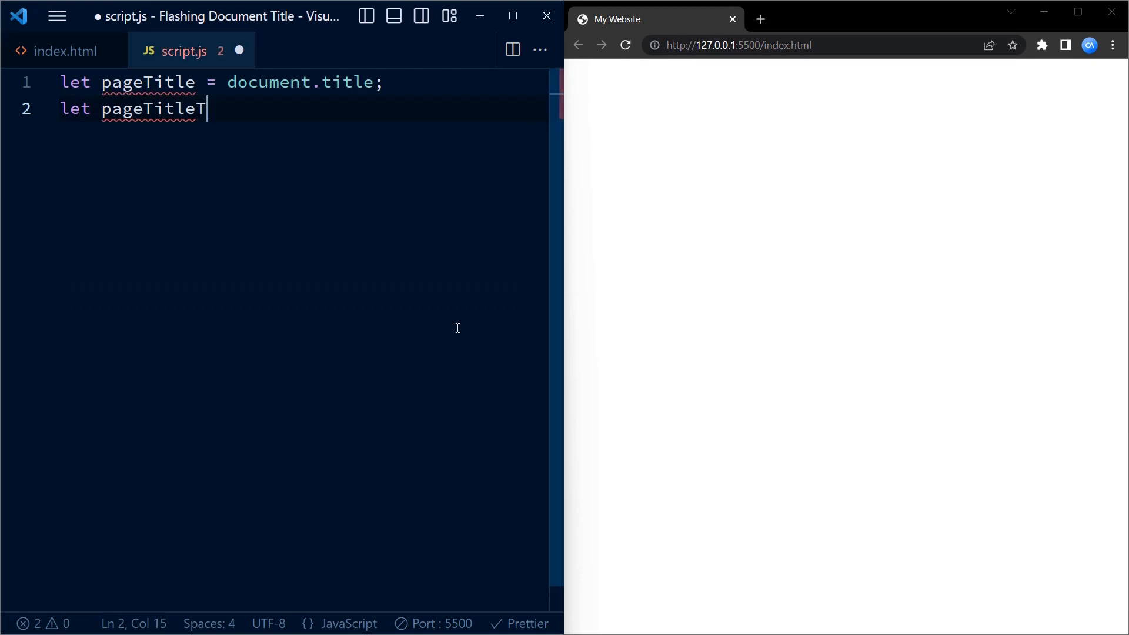
{"action": "type", "text": "imeoutl"}
{"action": "type", "text": "con"}
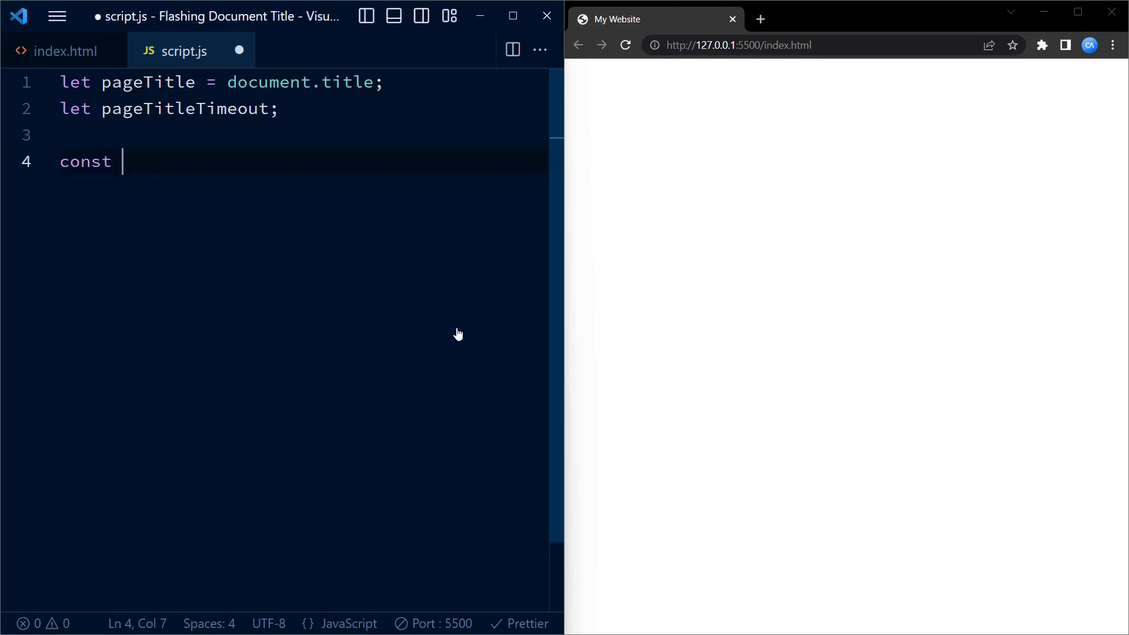
- Define an empty arrow function named startPageTitleFlashing
{"action": "type", "text": "start"}
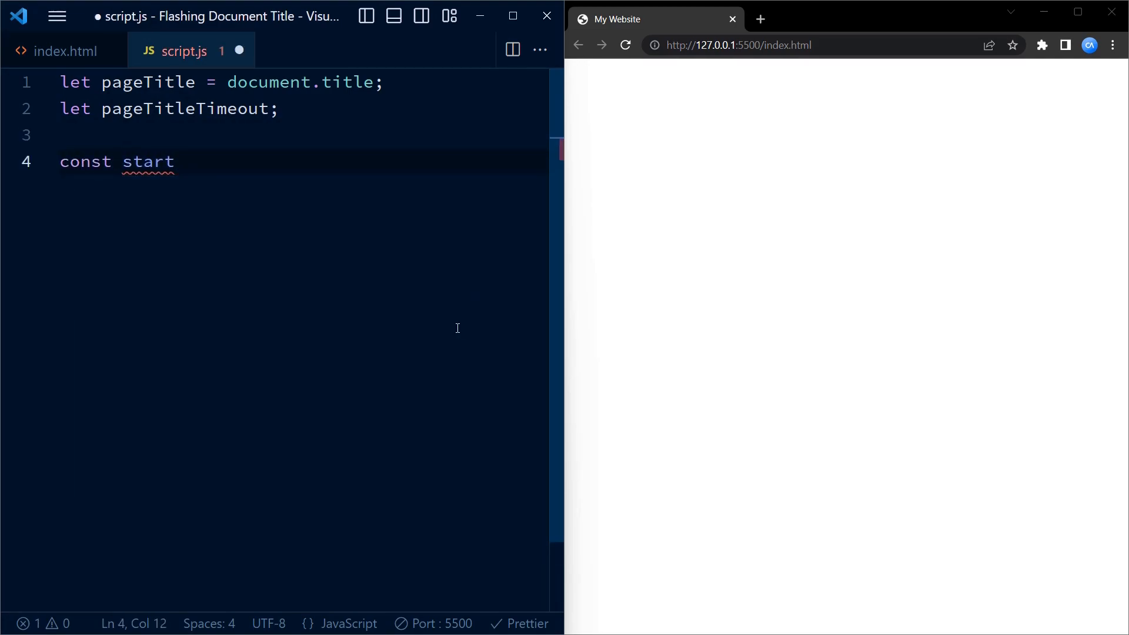
{"action": "type", "text": "Page"}
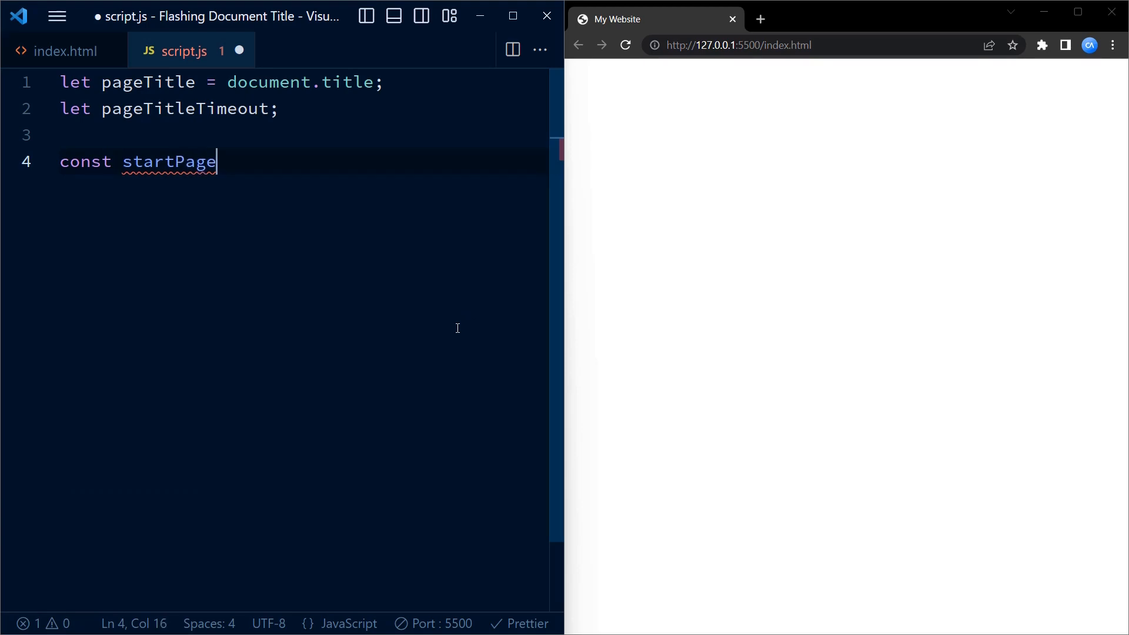
{"action": "type", "text": "Title"}
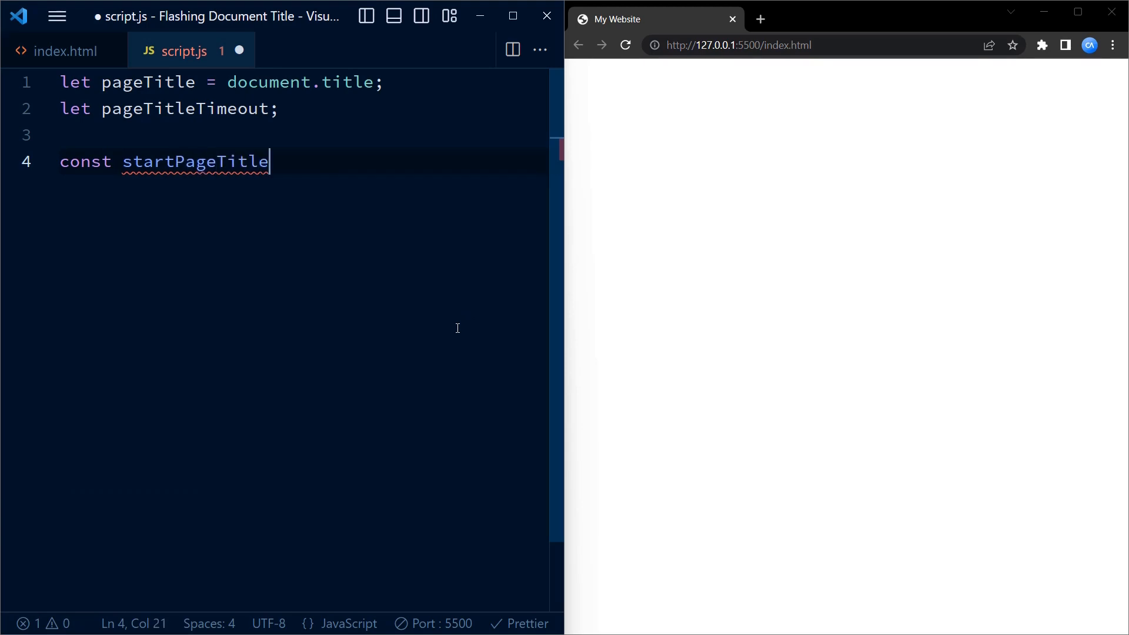
{"action": "type", "text": "Flashing ="}
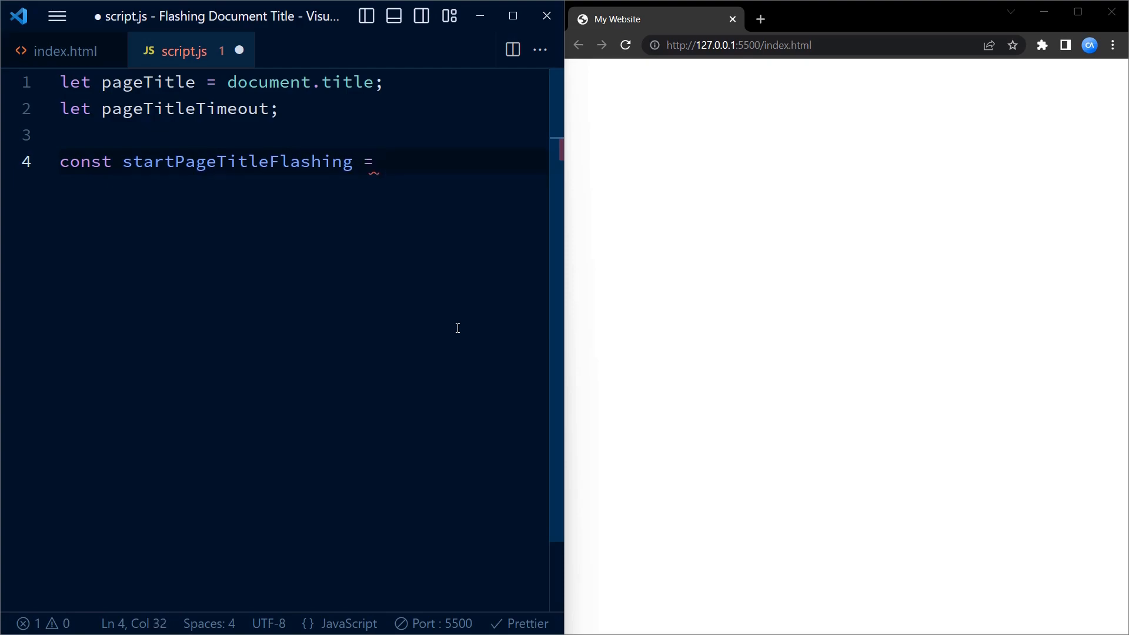
{"action": "type", "text": "() =>"}
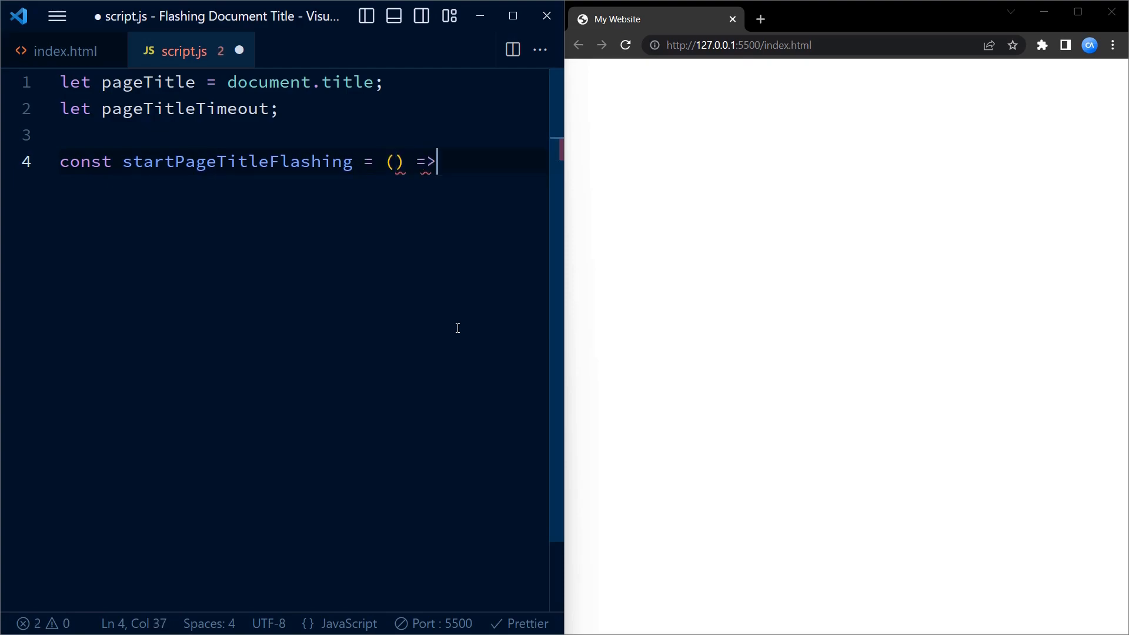
{"action": "type", "text": "{}"}
{"action": "type", "text": "pageTitleTimeout"}
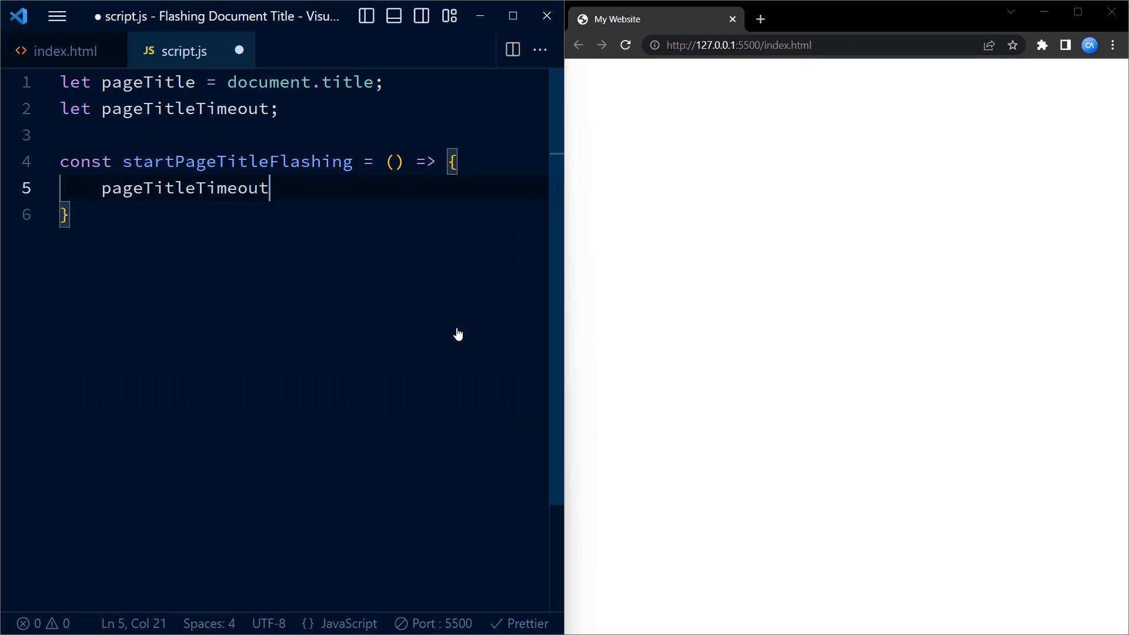
- Assign pageTitleTimeout a setInterval call with an anonymous function callback
{"action": "type", "text": "= set"}
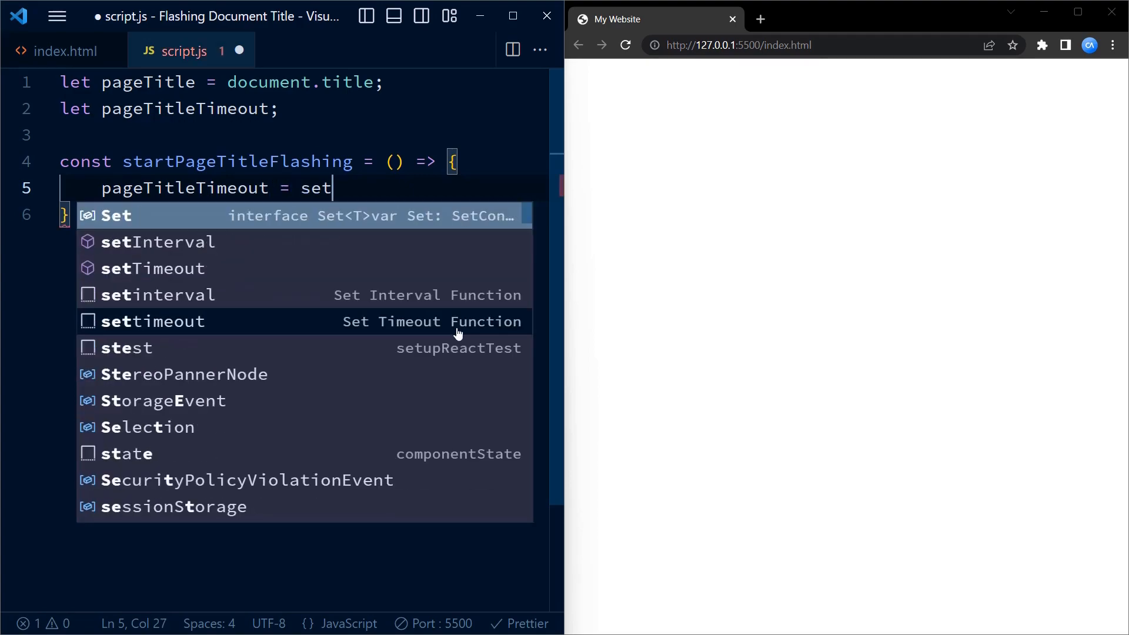
{"action": "left_click", "coordinate": [157, 241]}
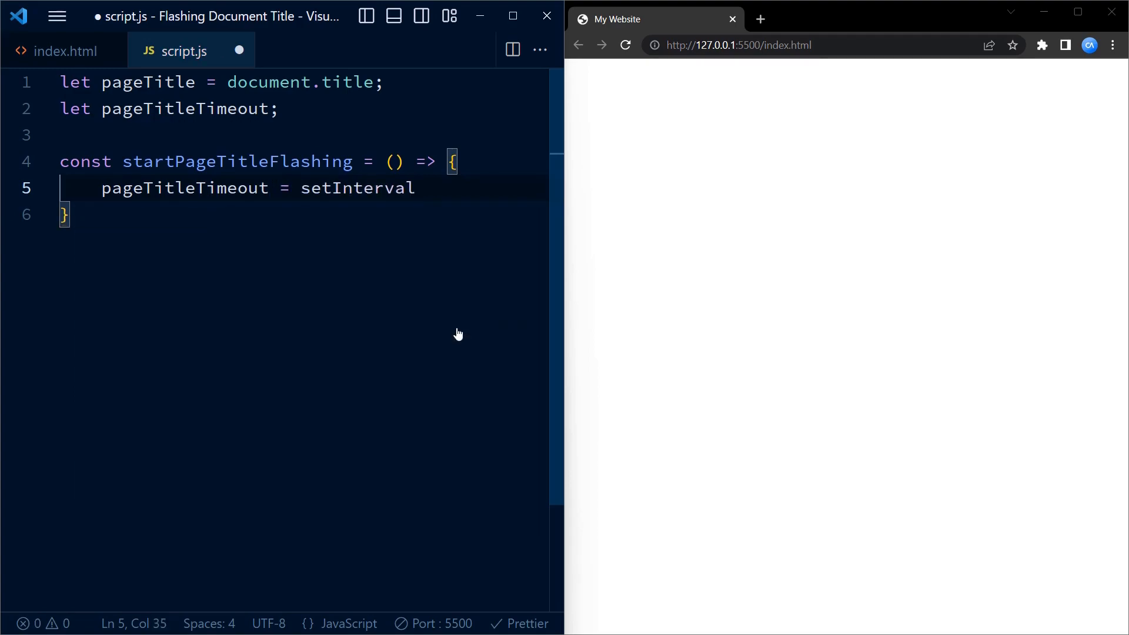
{"action": "type", "text": "(function("}
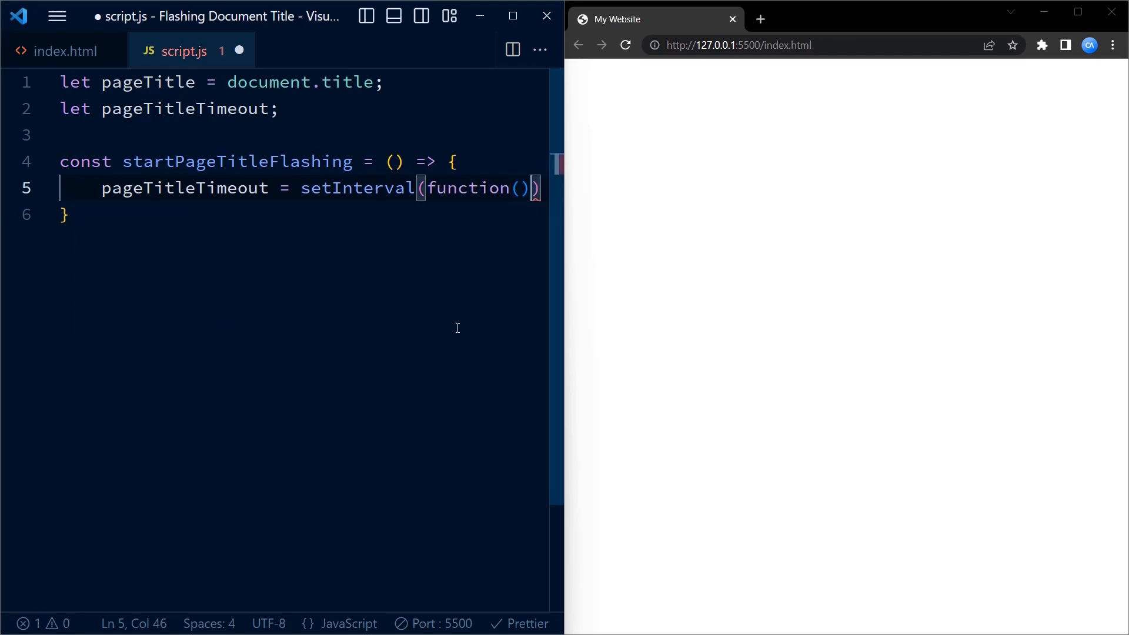
{"action": "type", "text": "{"}
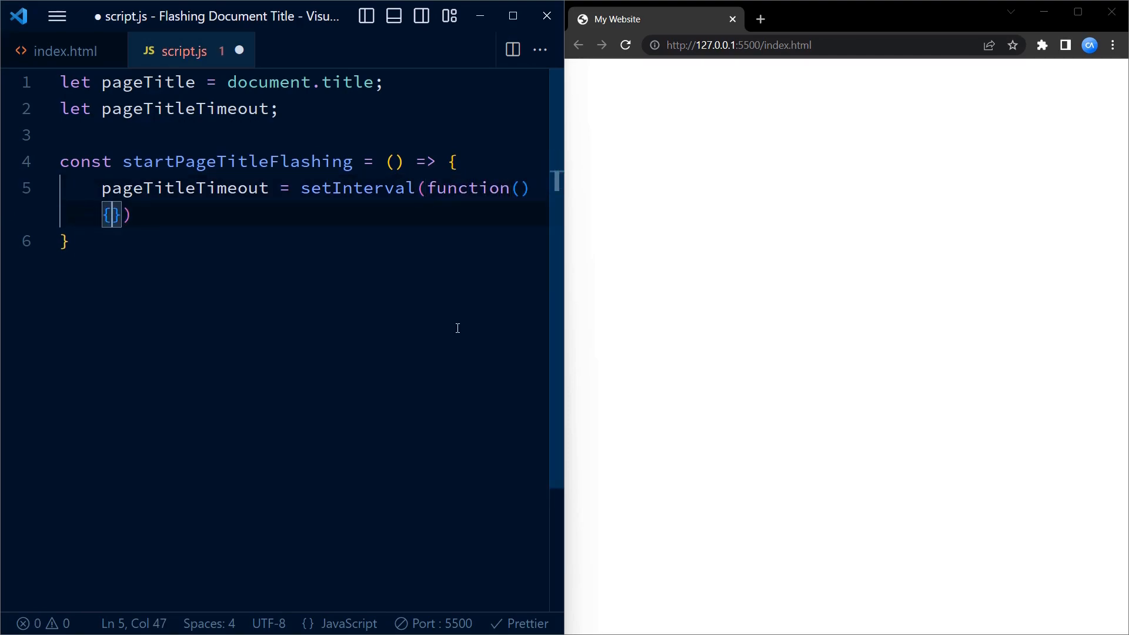
{"action": "type", "text": "document"}
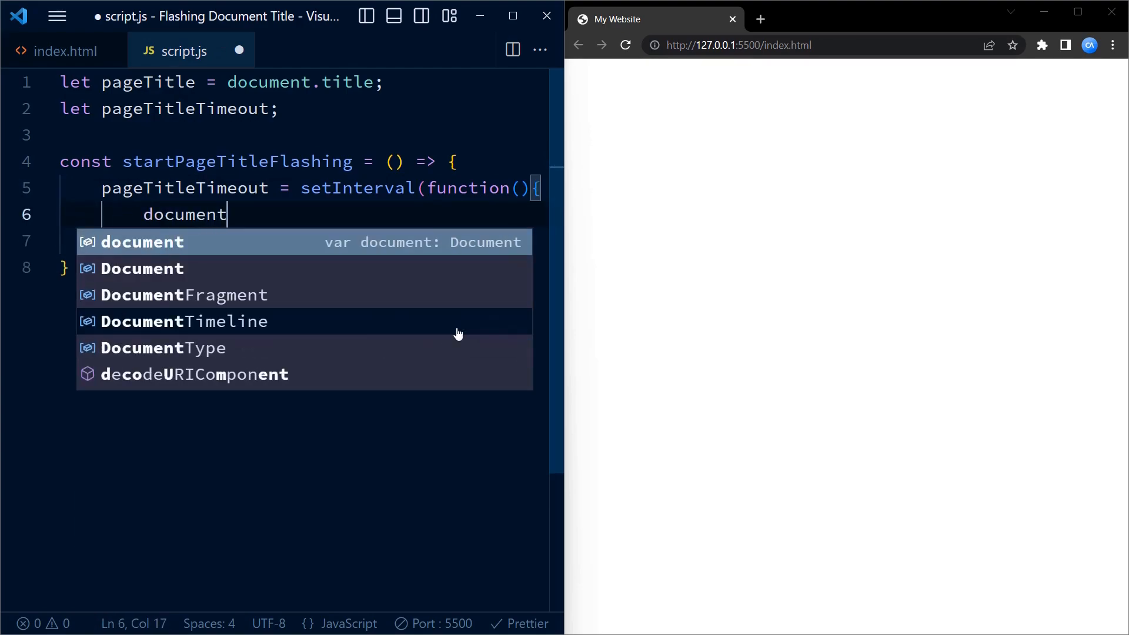
- Write the ternary toggling document.title between "Live Sale!!" and pageTitle
{"action": "type", "text": ".title"}
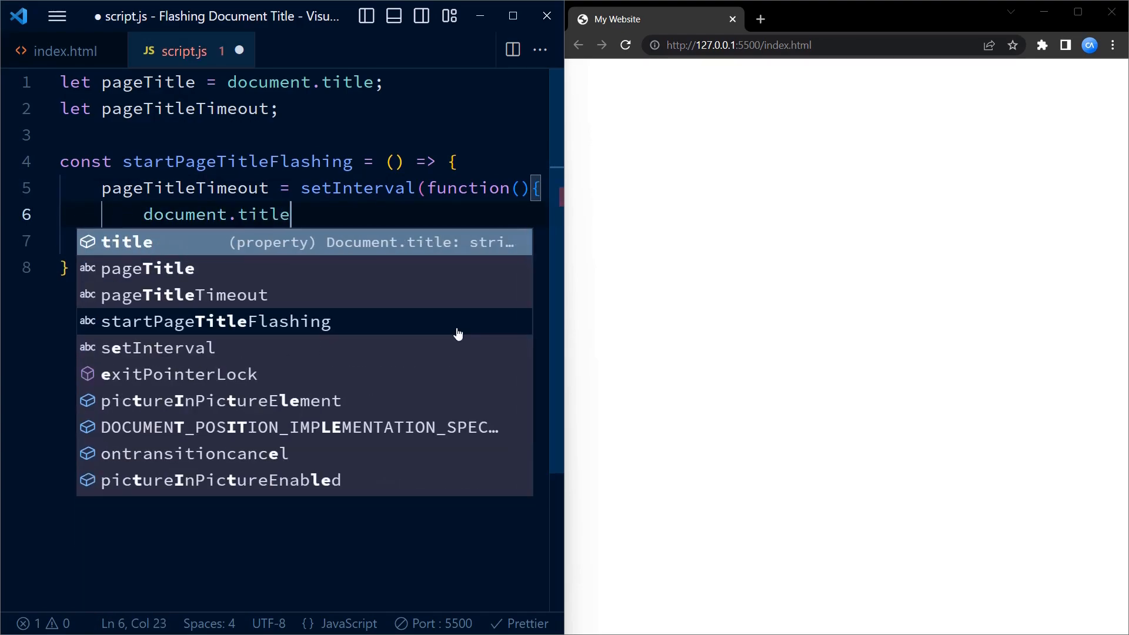
{"action": "type", "text": "= document."}
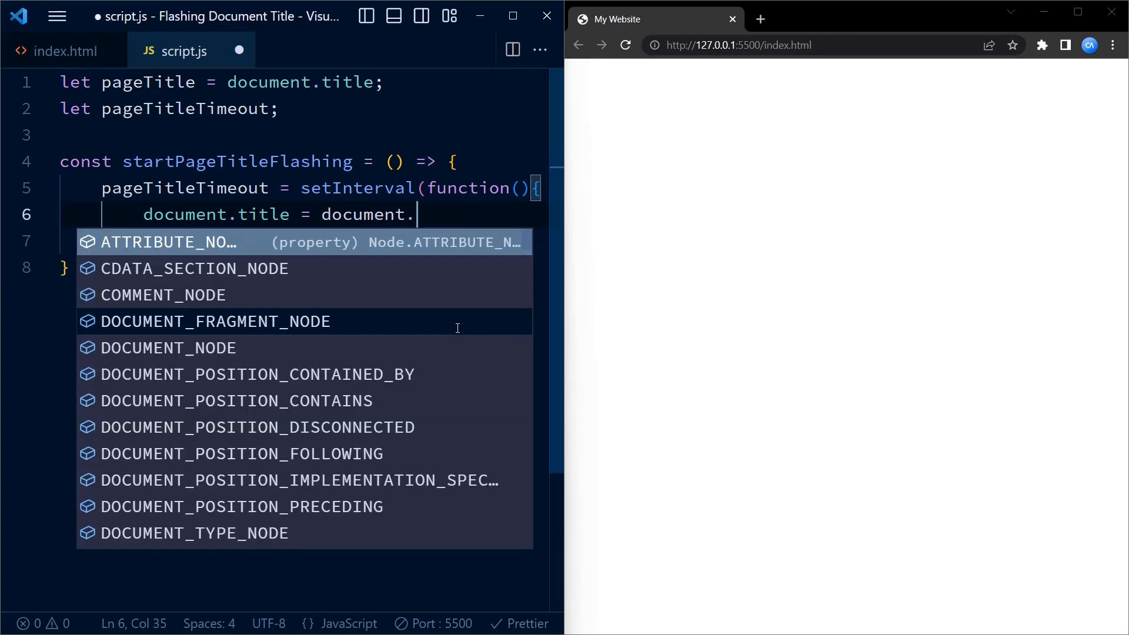
{"action": "type", "text": "title"}
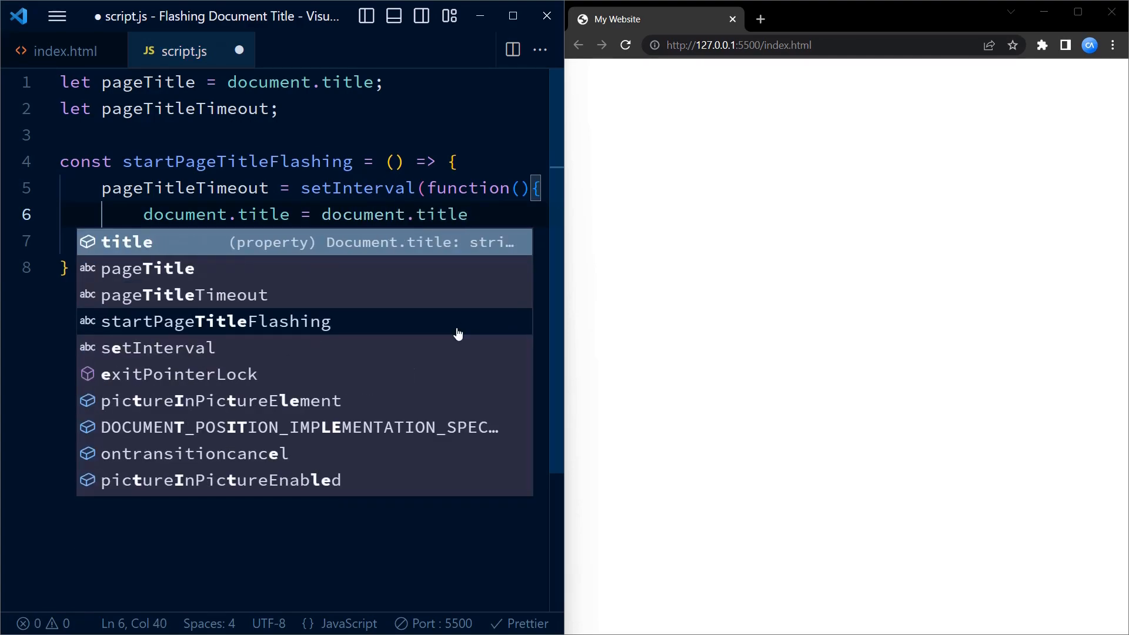
{"action": "type", "text": "=== pageTitle ? \""}
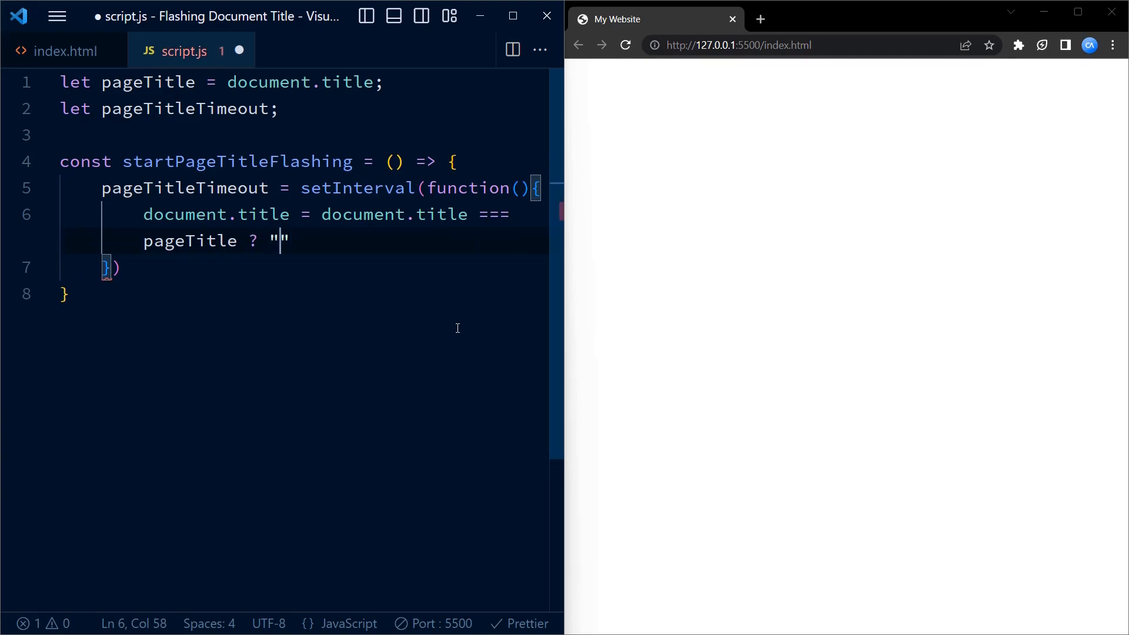
{"action": "type", "text": "Live A"}
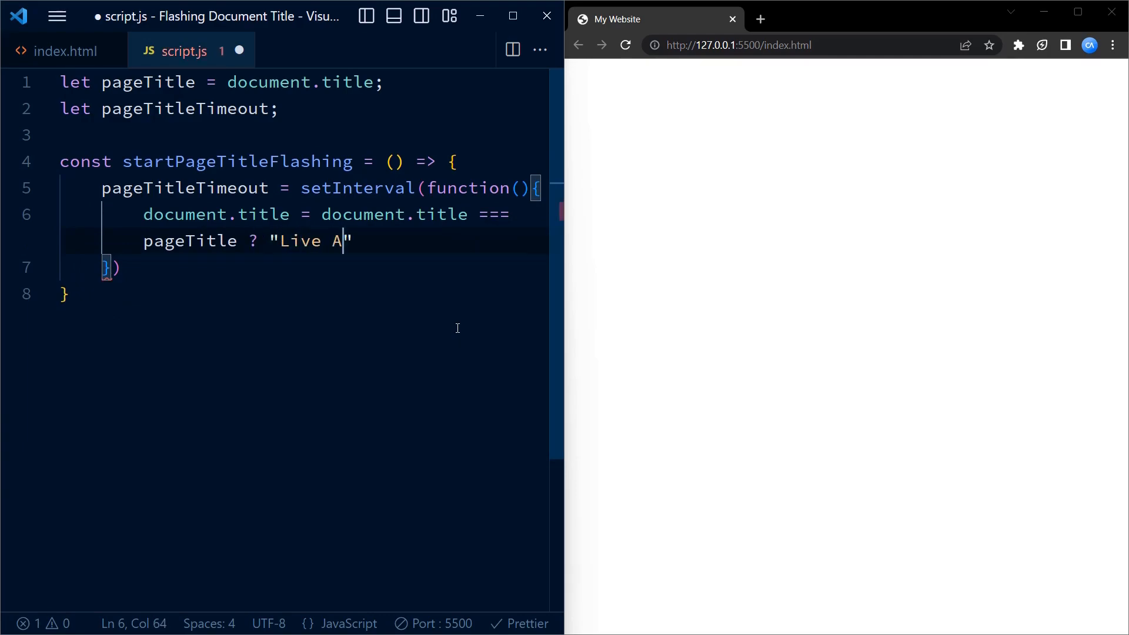
{"action": "type", "text": "Salw"}
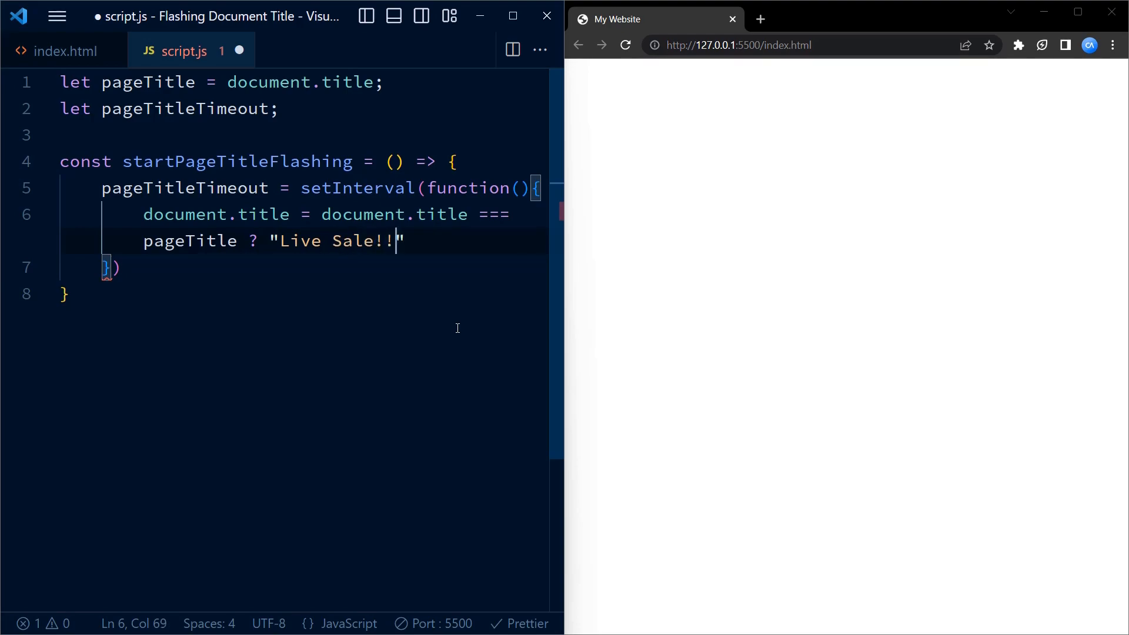
{"action": "type", "text": ":"}
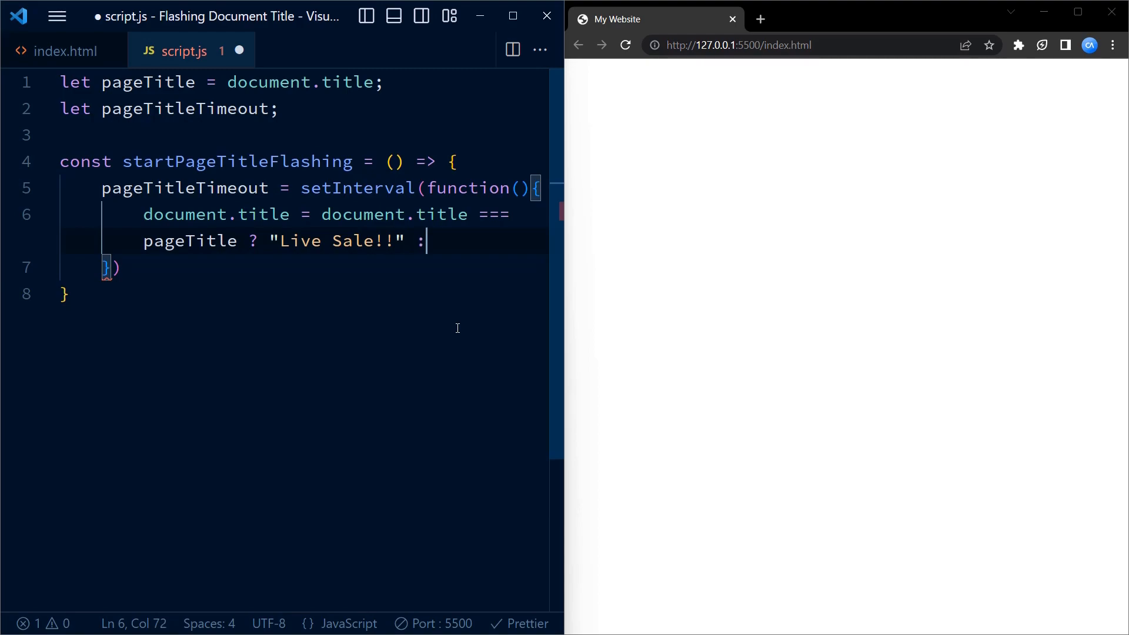
{"action": "type", "text": "pageTitle;"}
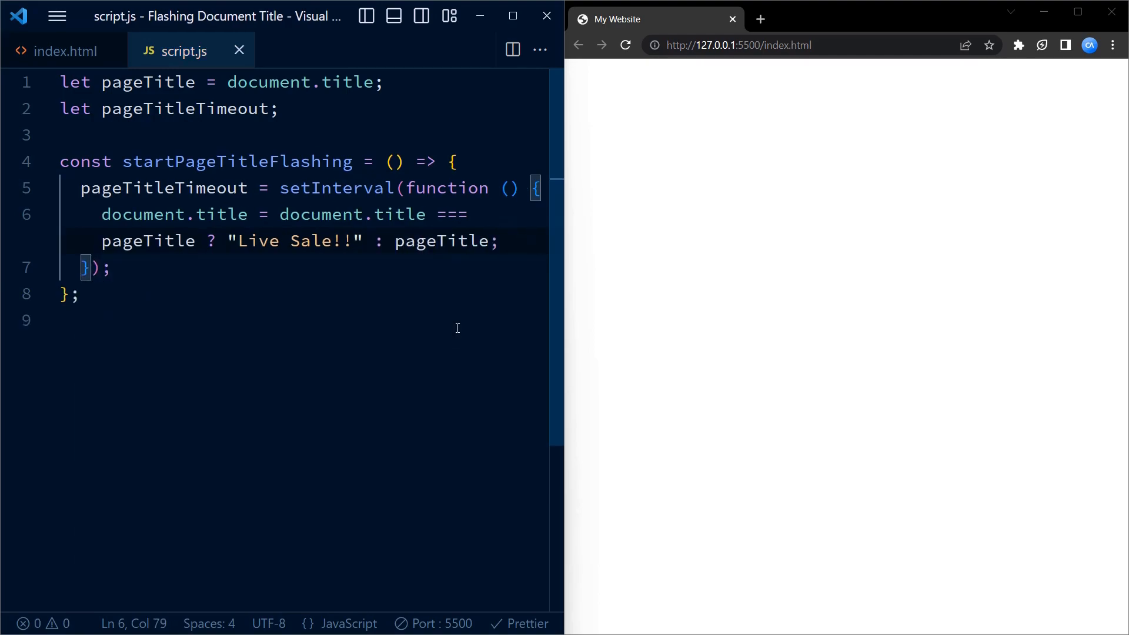
- Give the setInterval call a 1000 millisecond delay
{"action": "left_click", "coordinate": [96, 267]}
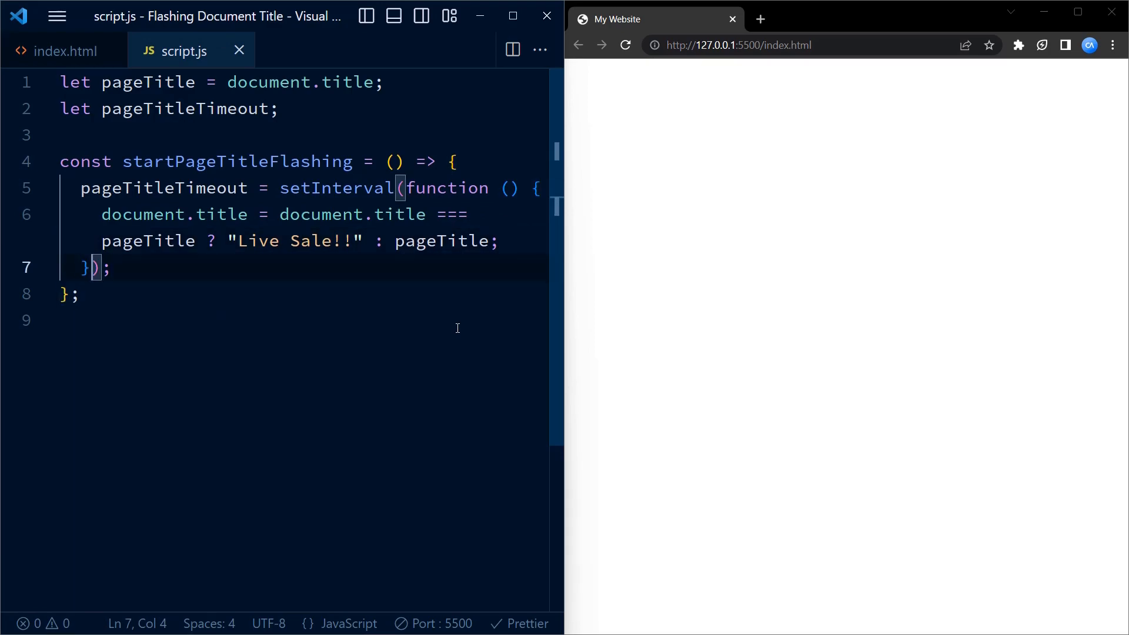
{"action": "type", "text": ",1000"}
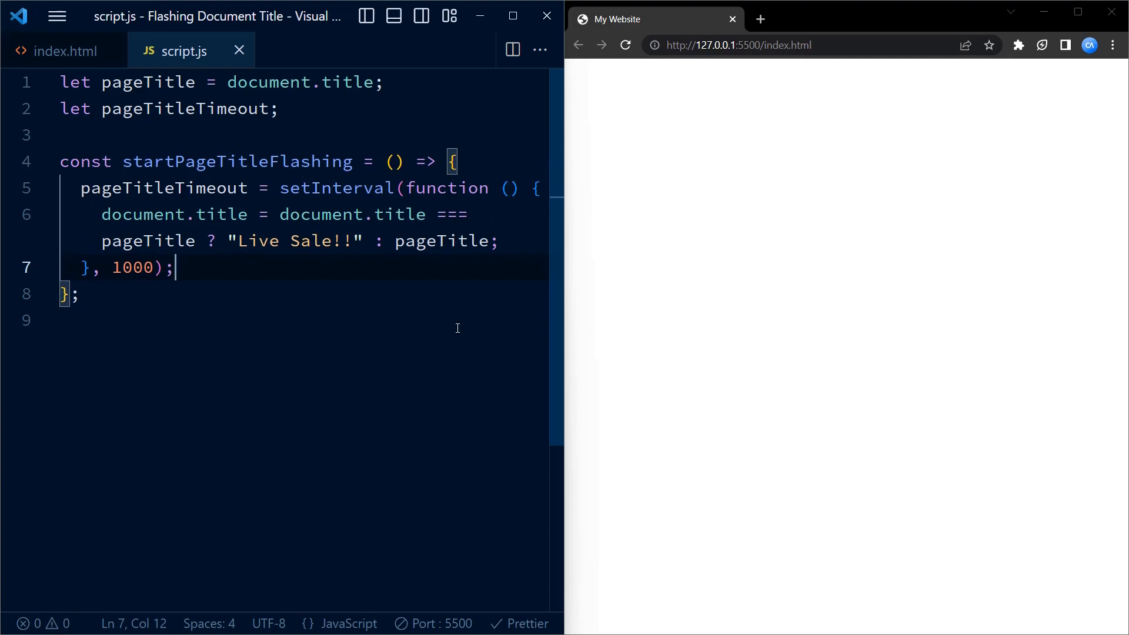
{"action": "type", "text": "window.addEventListener(\""}
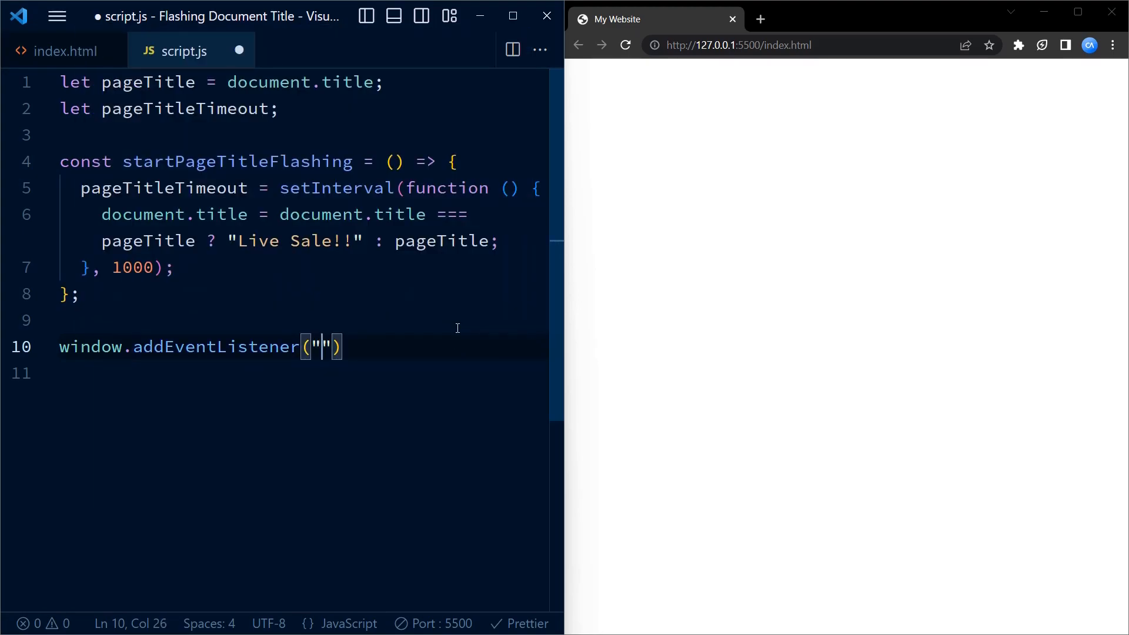
- Call startPageTitleFlashing from a window "load" event listener
{"action": "type", "text": "load\","}
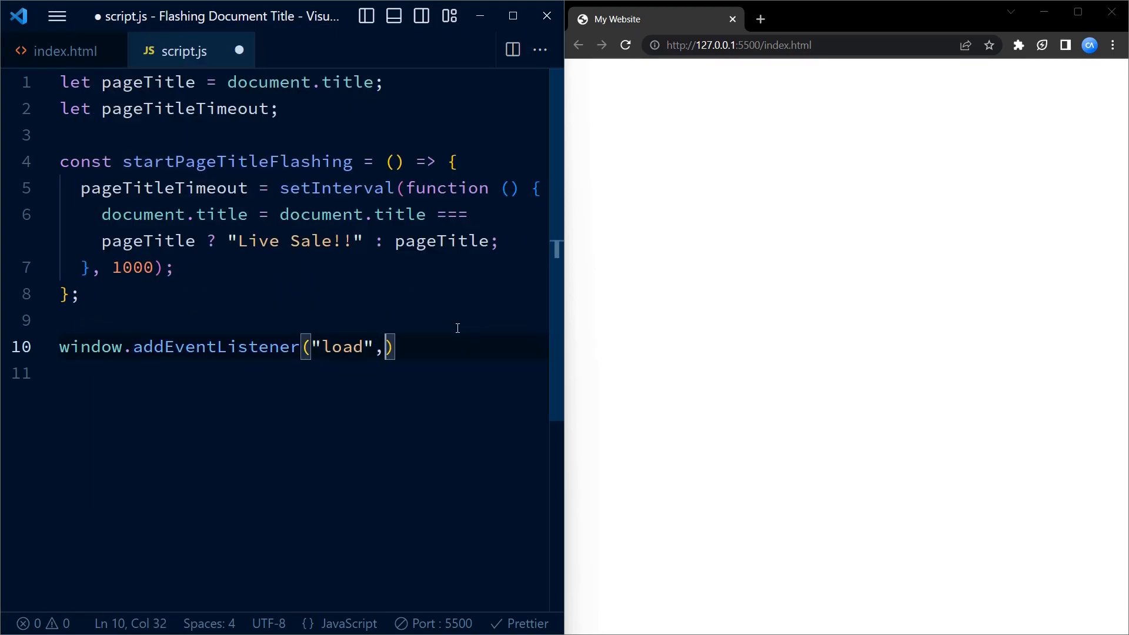
{"action": "type", "text": "startPageTitleFlashing"}
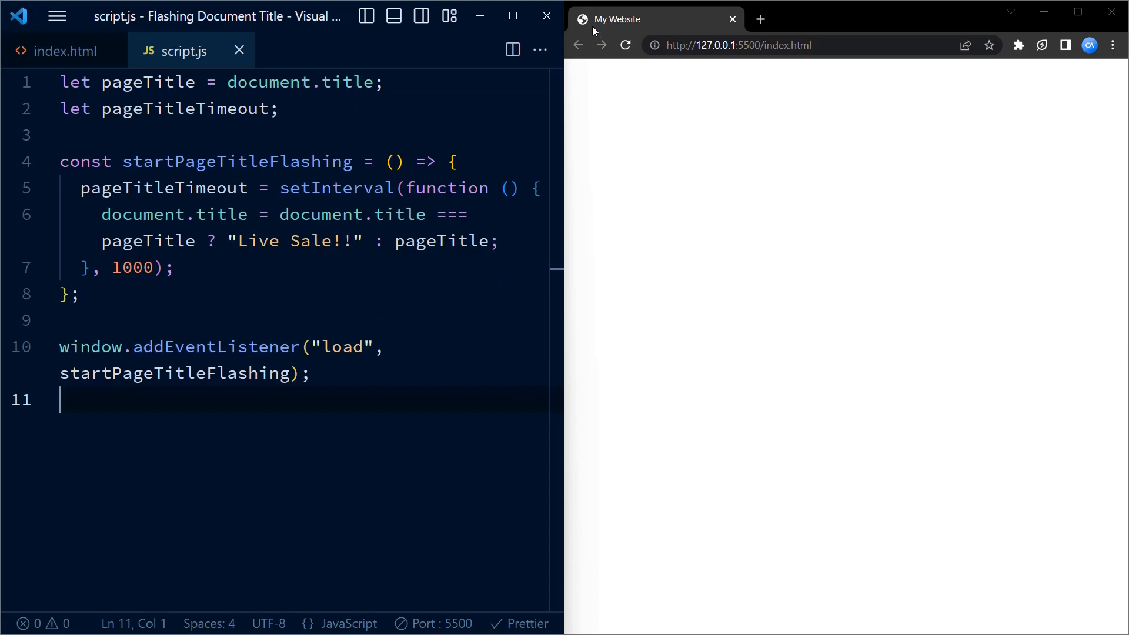
{"action": "mouse_move", "coordinate": [620, 19]}
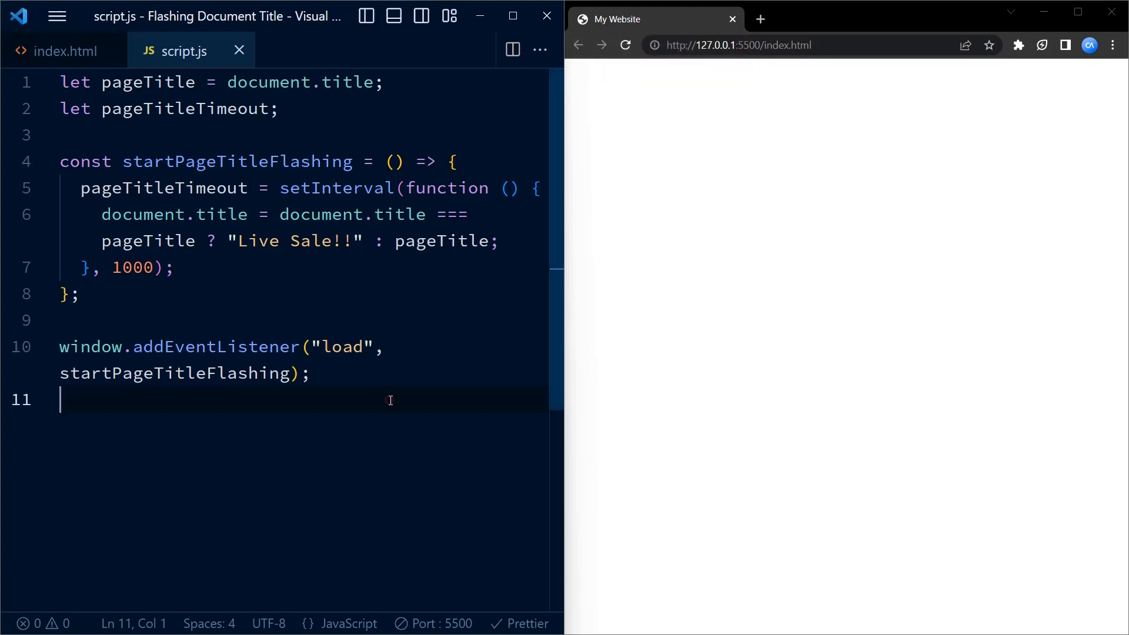
{"action": "mouse_move", "coordinate": [462, 294]}
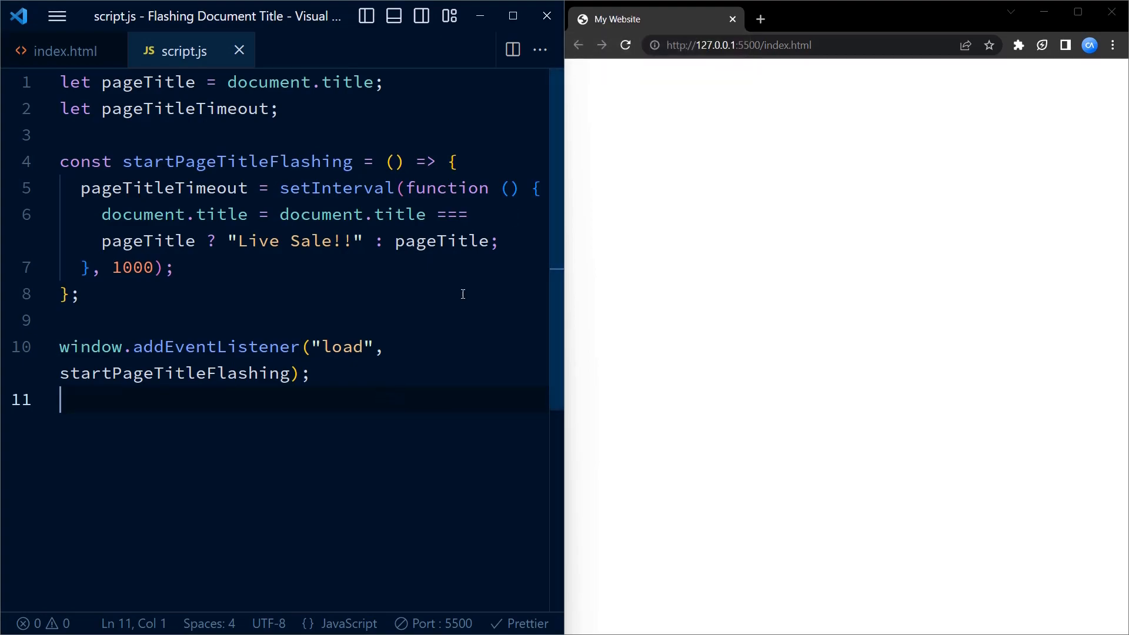